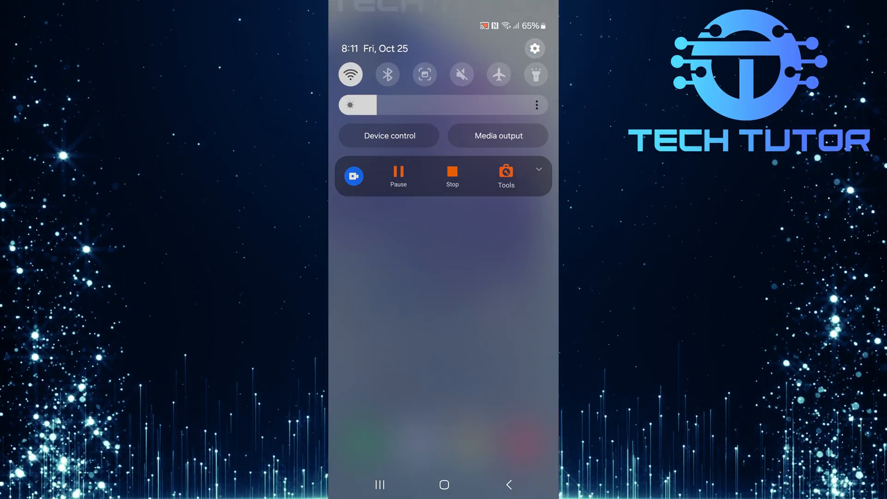
- Navigate Settings to Google's full services list and reach Autofill with Google
click(533, 49)
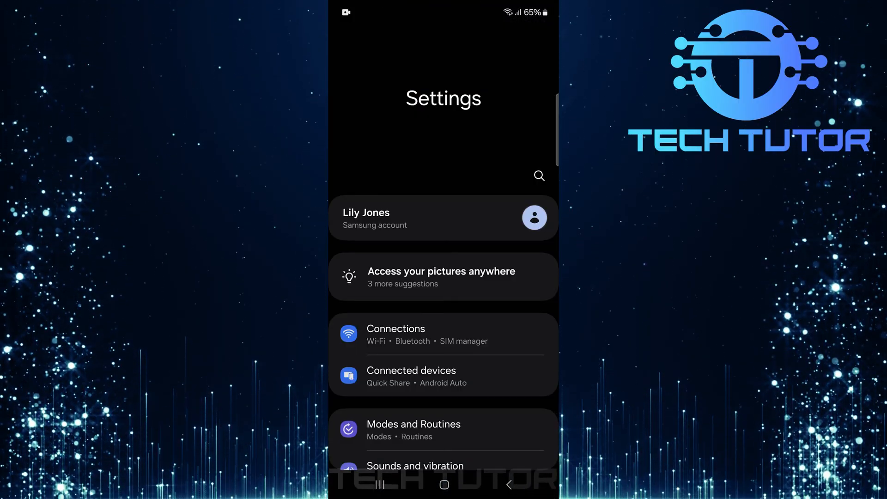
scroll(down, 3)
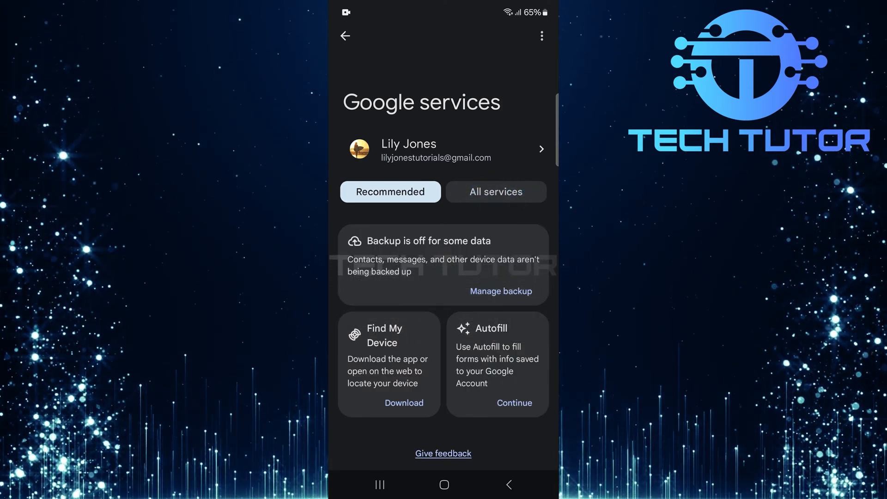
click(495, 192)
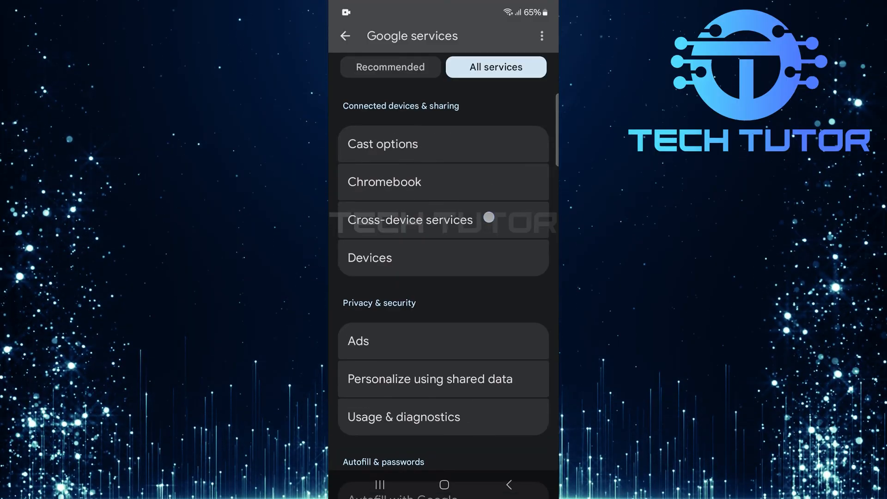
scroll(down, 3)
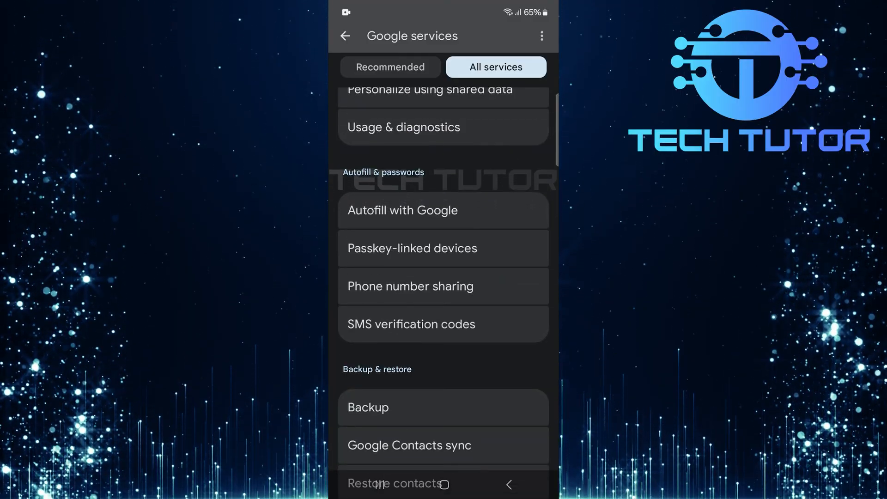
click(402, 209)
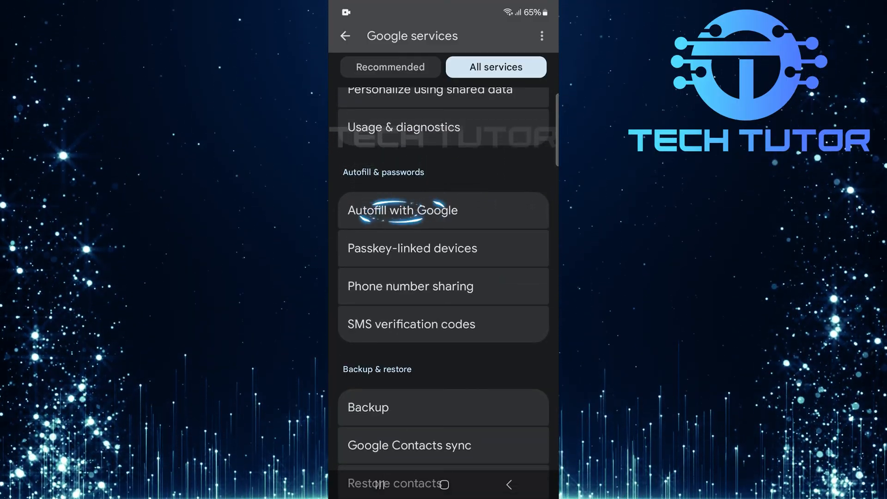
- Select Google as the preferred autofill service and confirm trusting it
click(402, 210)
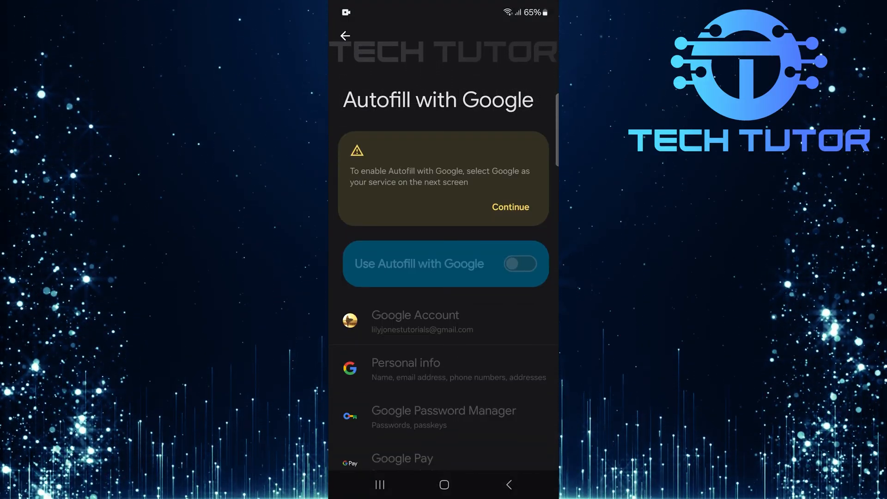
click(509, 206)
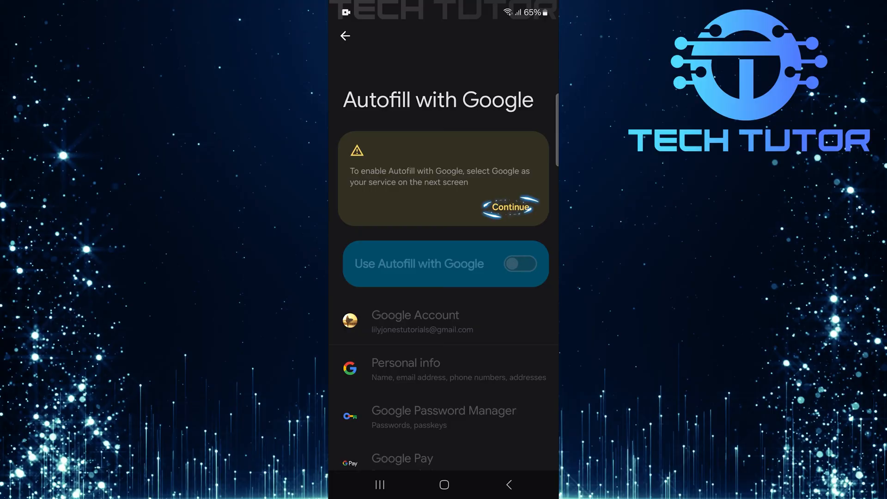
click(507, 207)
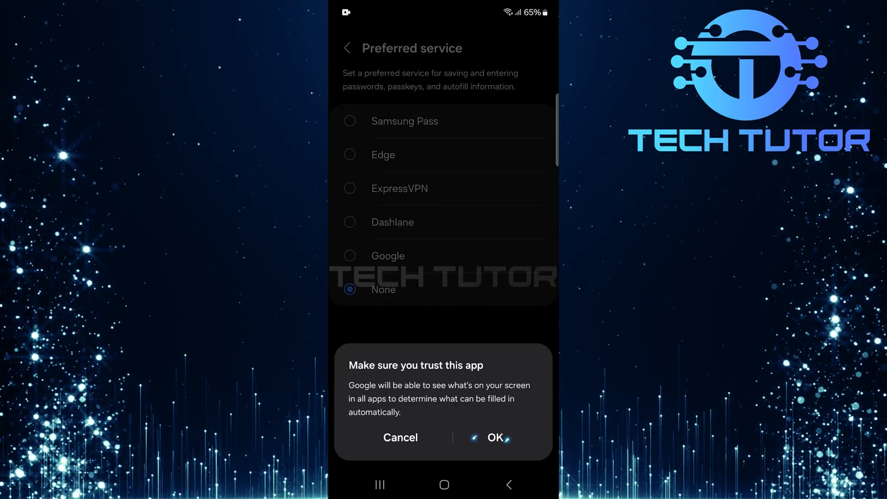
click(493, 437)
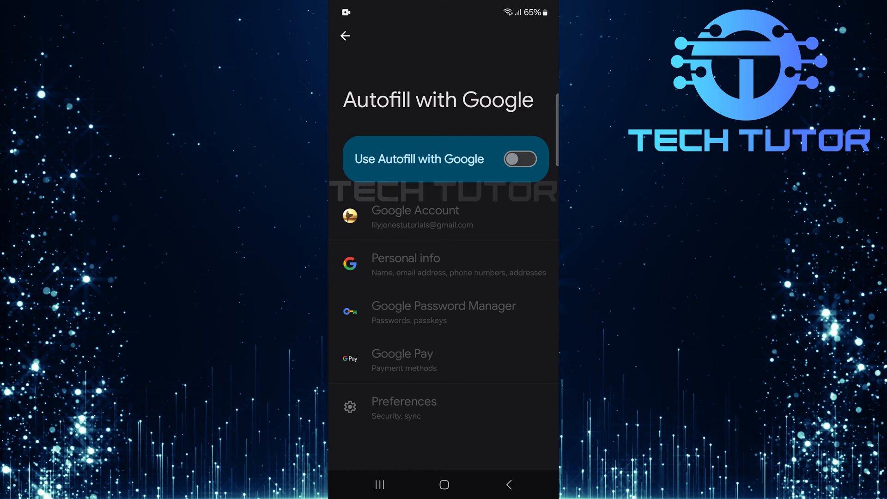
- Switch on Use Autofill with Google and go to Google Password Manager
click(518, 158)
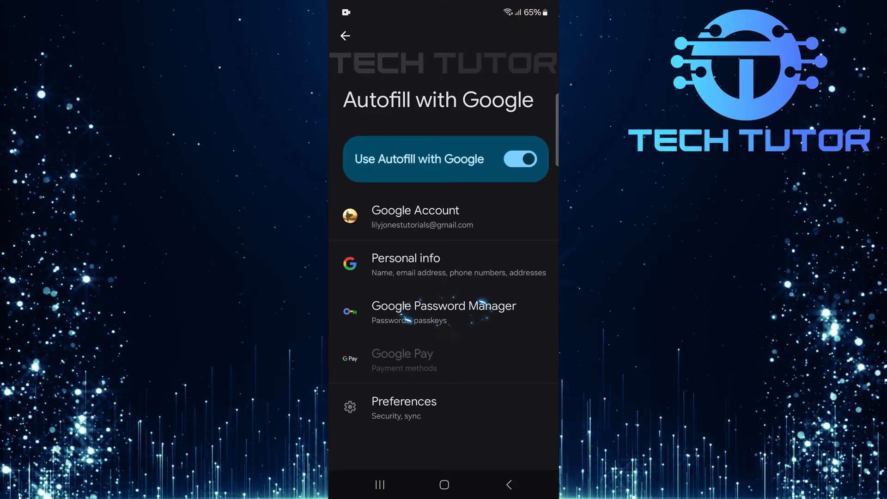
click(443, 311)
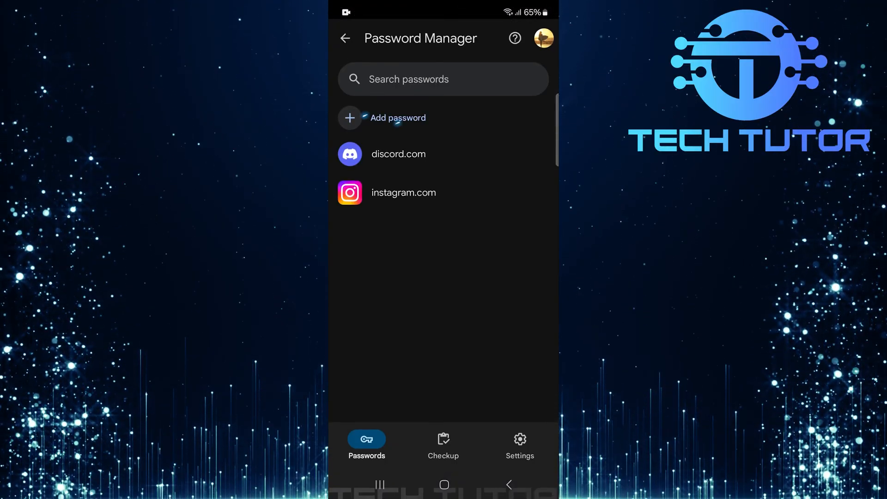
- Add a new password entry and choose Roblox as its linked app
click(397, 117)
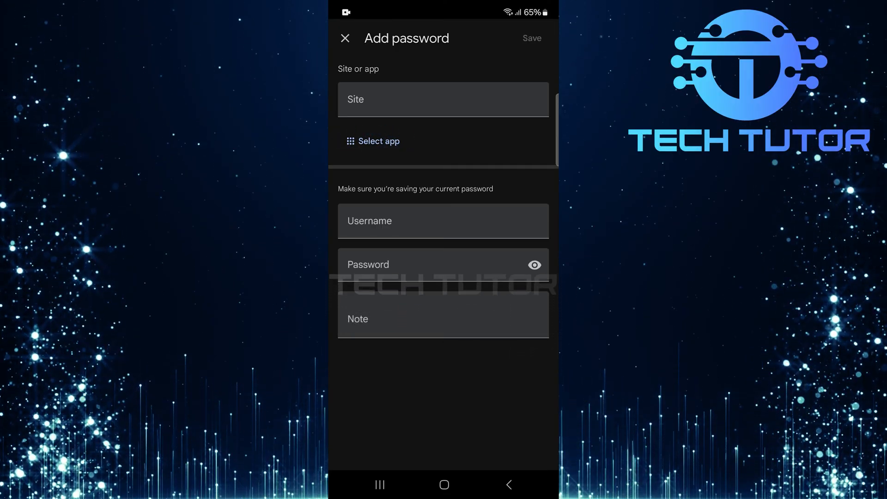
click(378, 140)
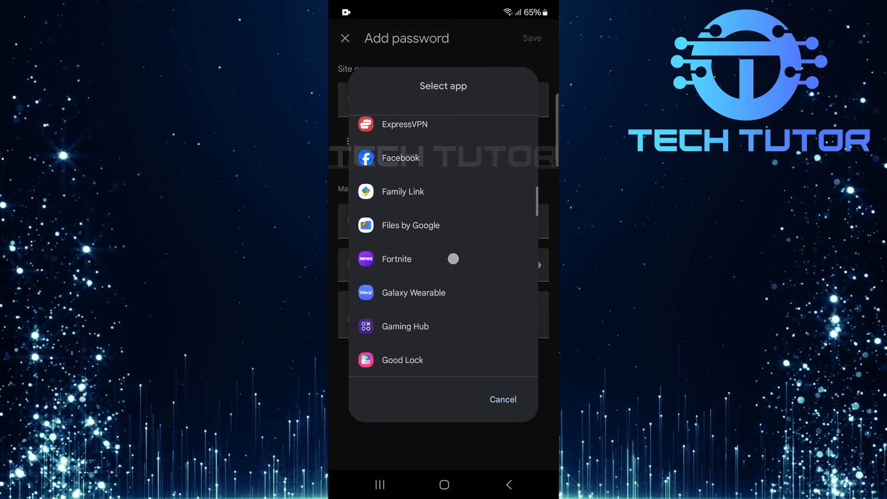
scroll(down, 3)
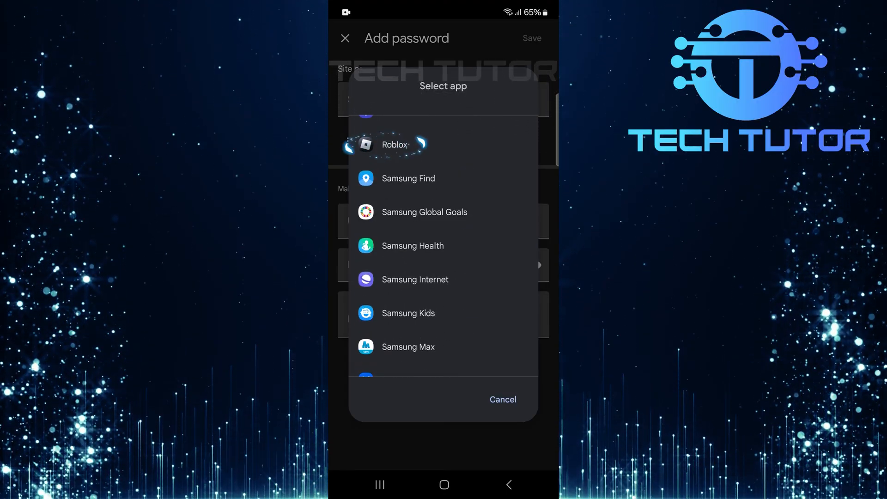
click(394, 144)
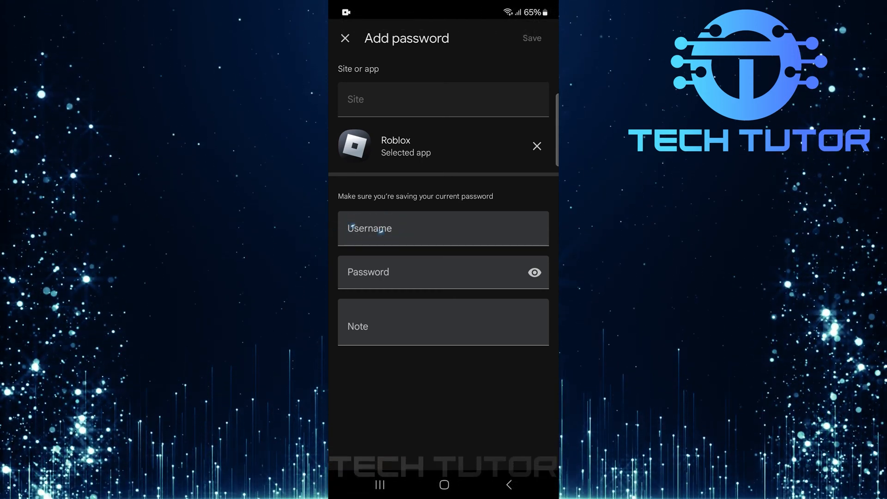
- Enter username 'example' and a password, then save the Roblox login
click(443, 228)
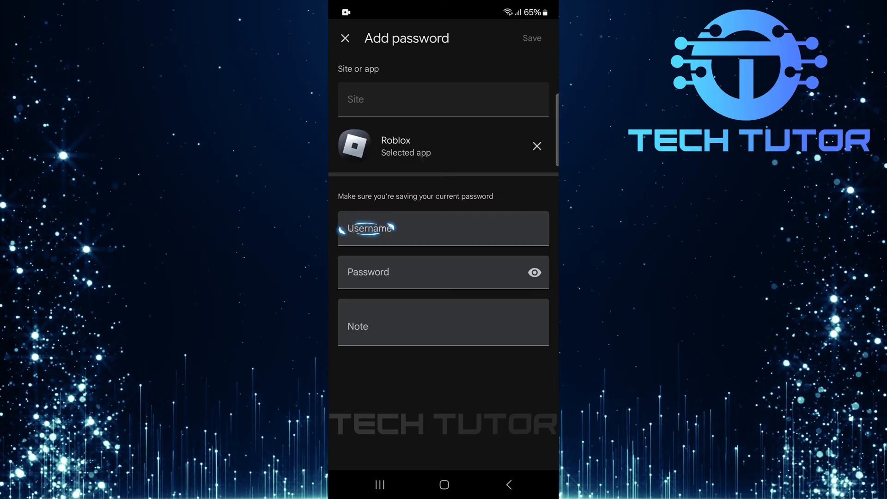
text(example)
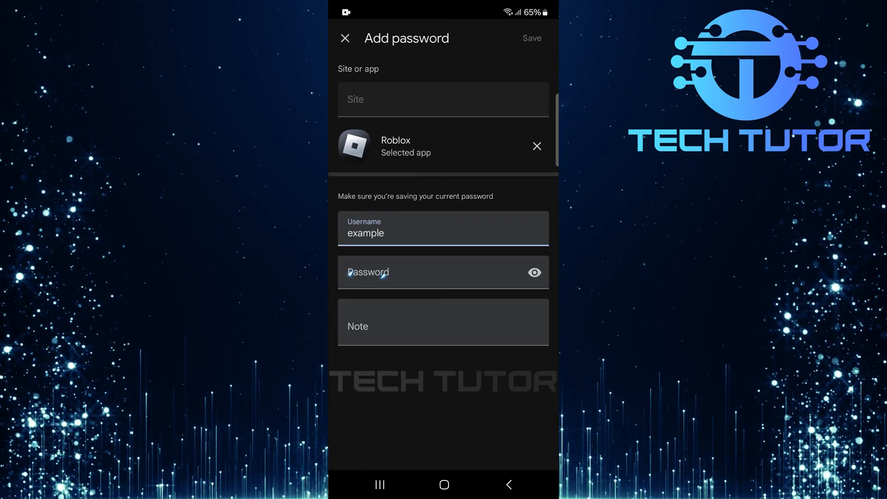
click(397, 272)
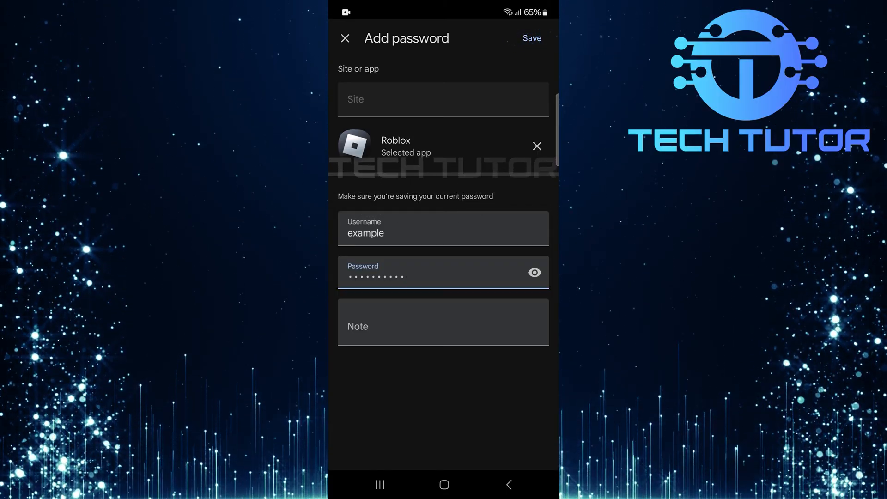
click(345, 38)
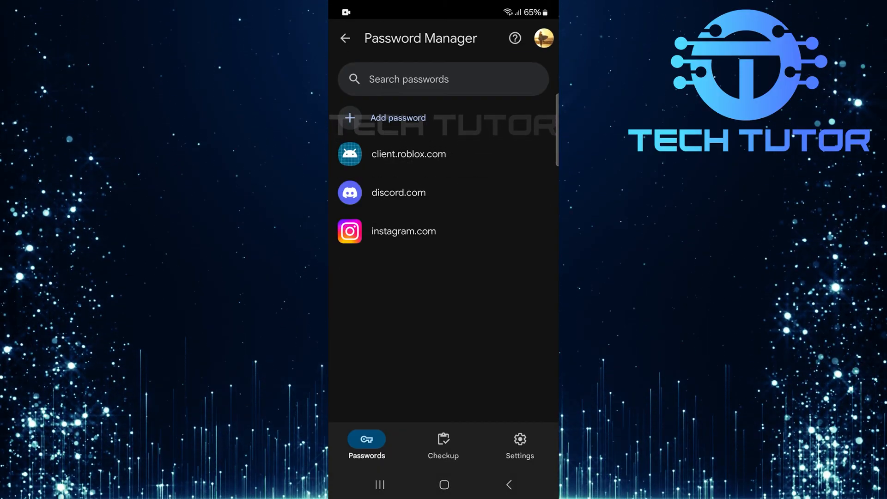
- Launch Roblox from app search and bring up its Log In form
click(445, 484)
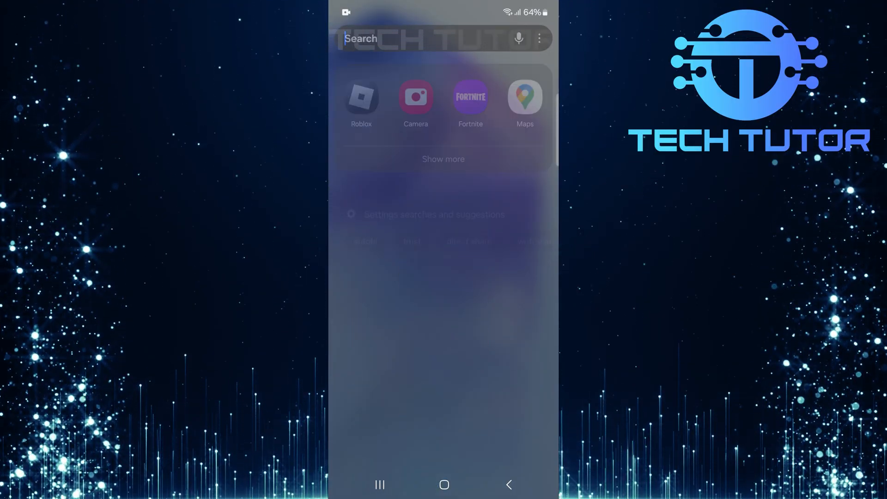
click(361, 97)
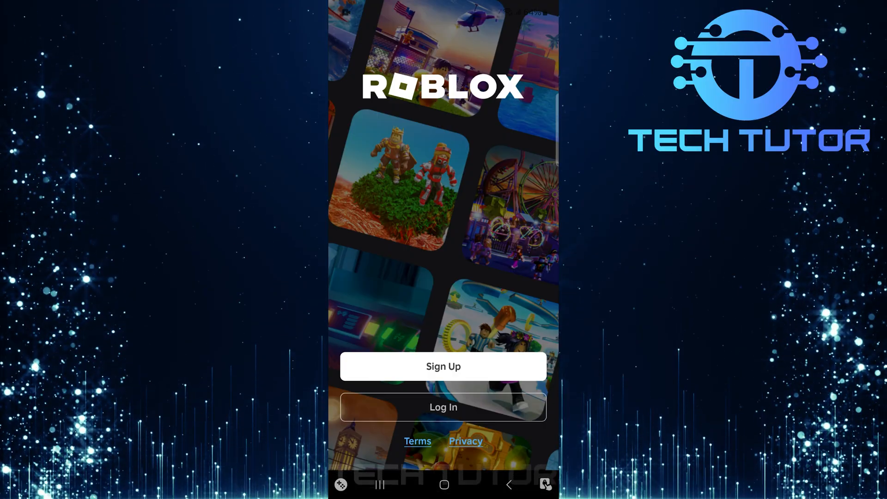
click(443, 407)
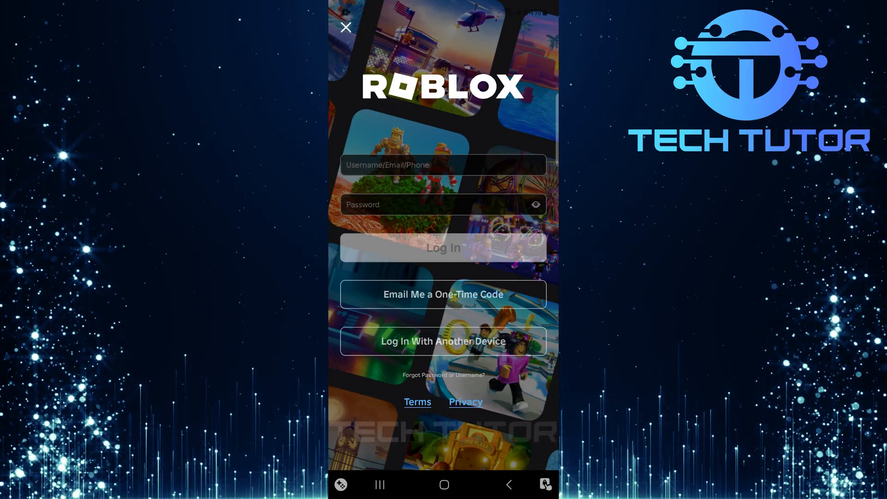